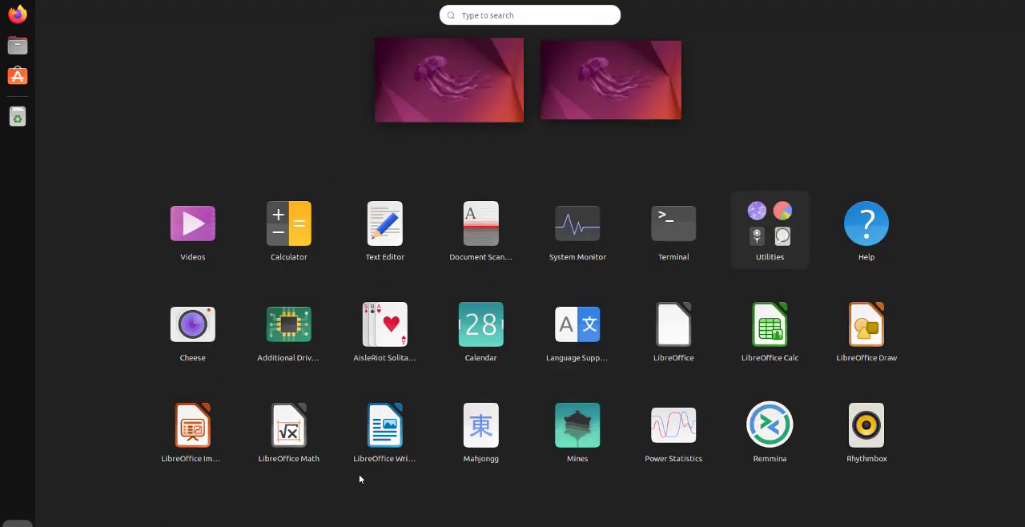
Find Settings via an app search for 'user' and show the hadoopuser account in Users.
click(528, 14)
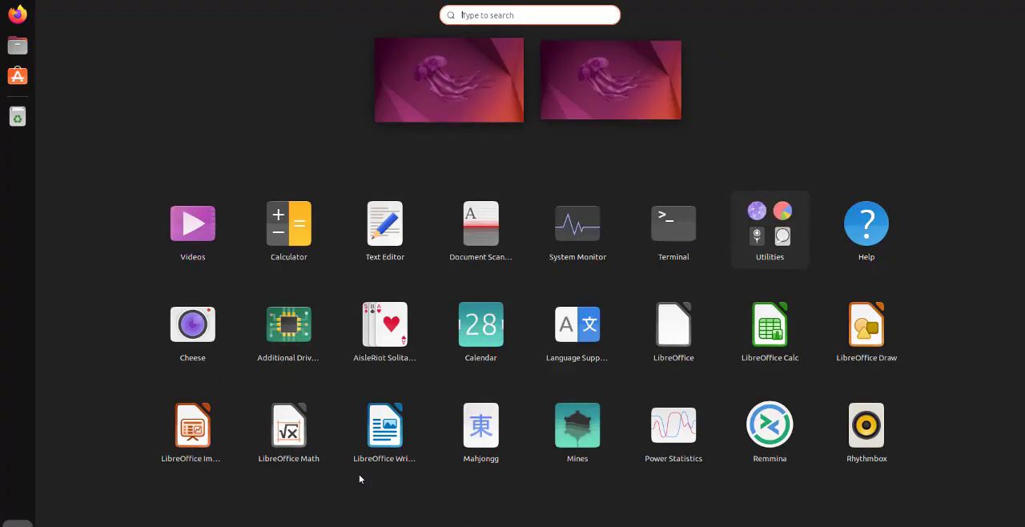
text(user)
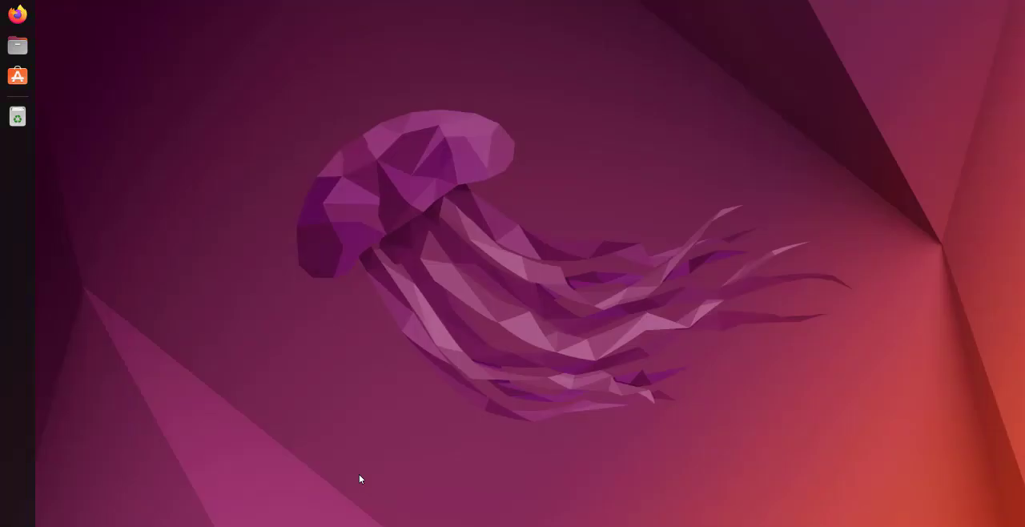
click(18, 115)
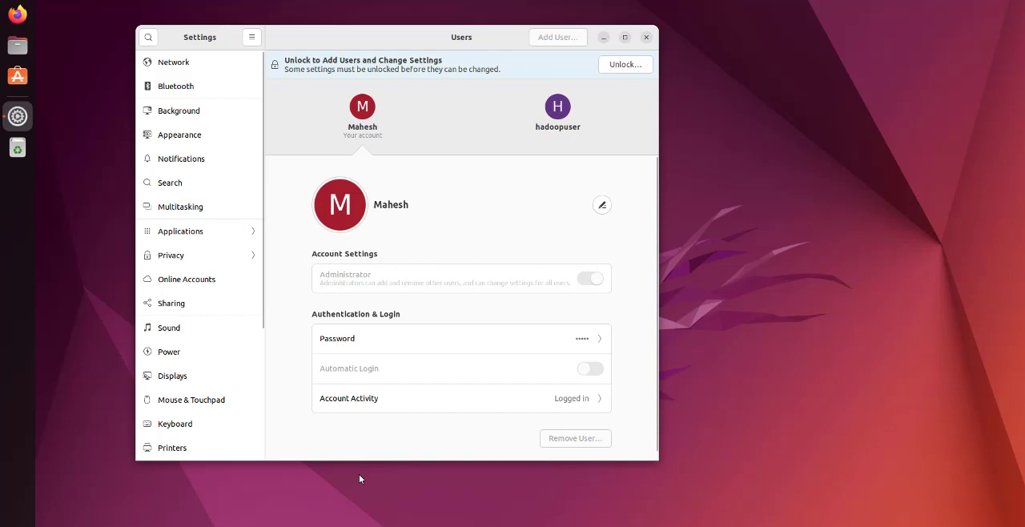
click(557, 112)
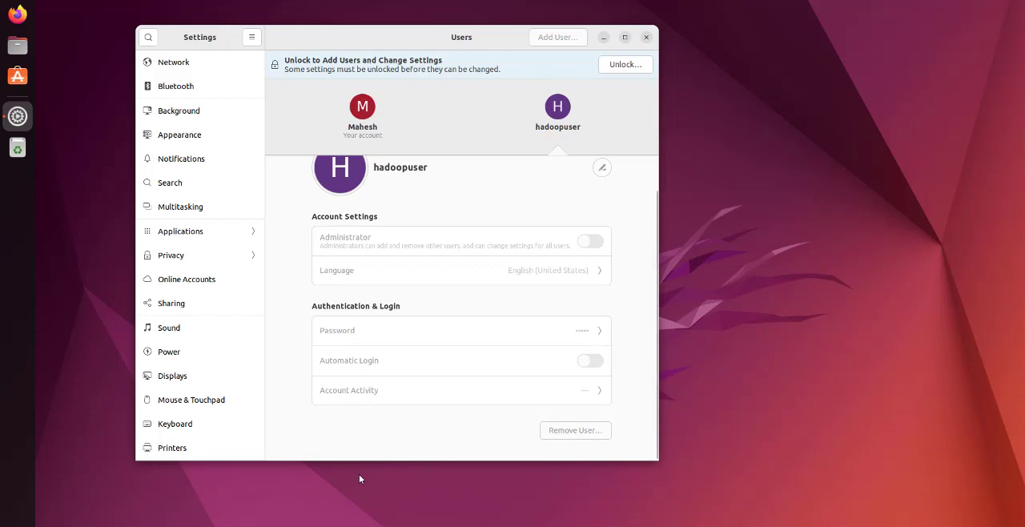
Unlock the Users panel with the administrator password, then return to the desktop.
click(624, 64)
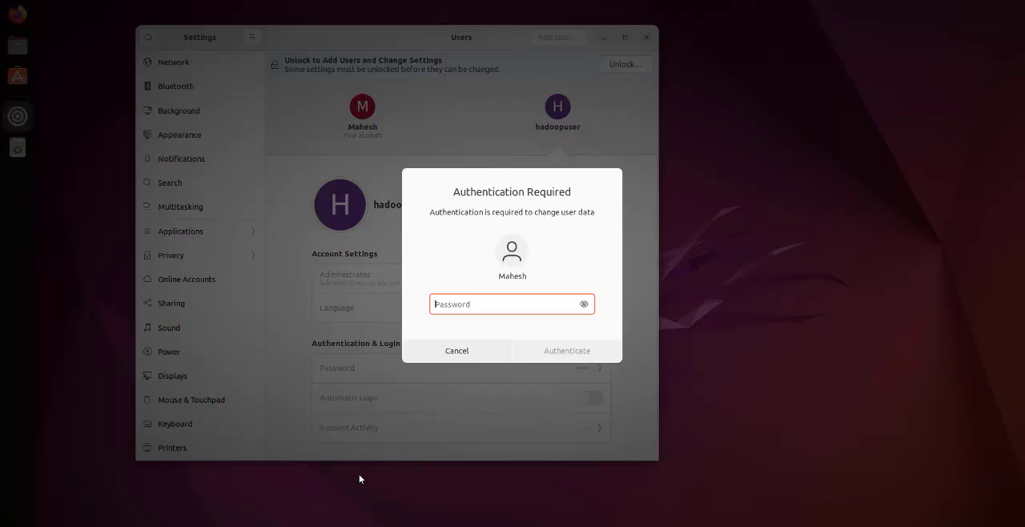
text(password)
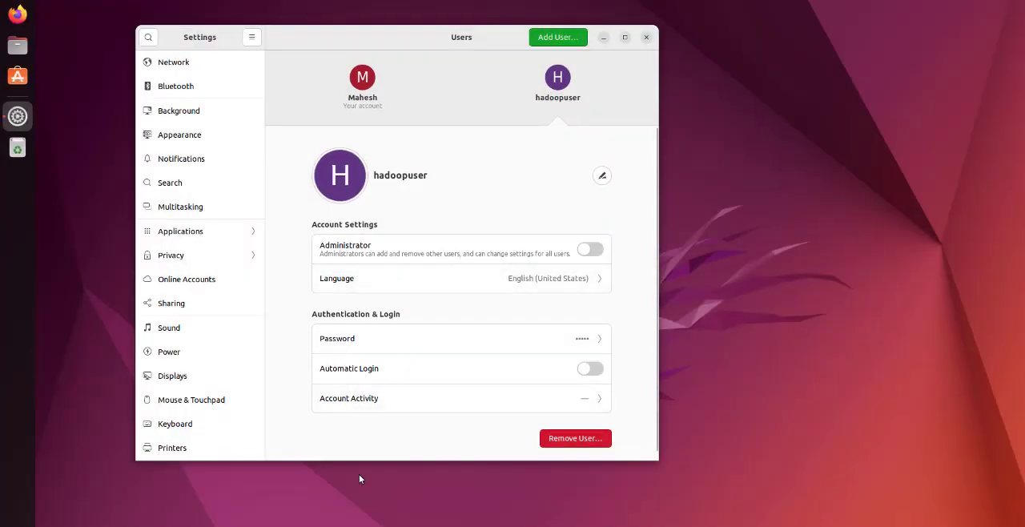
mouse_move(575, 439)
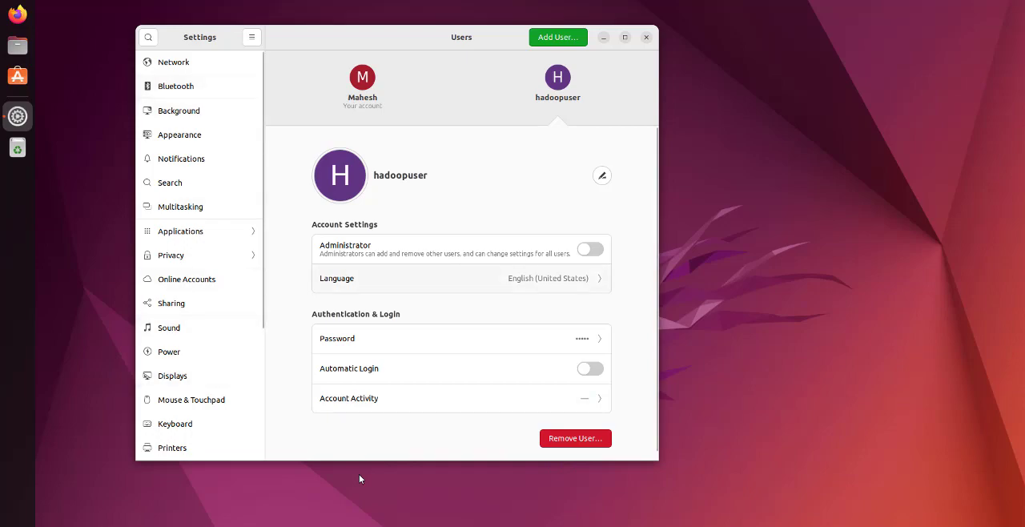
click(646, 37)
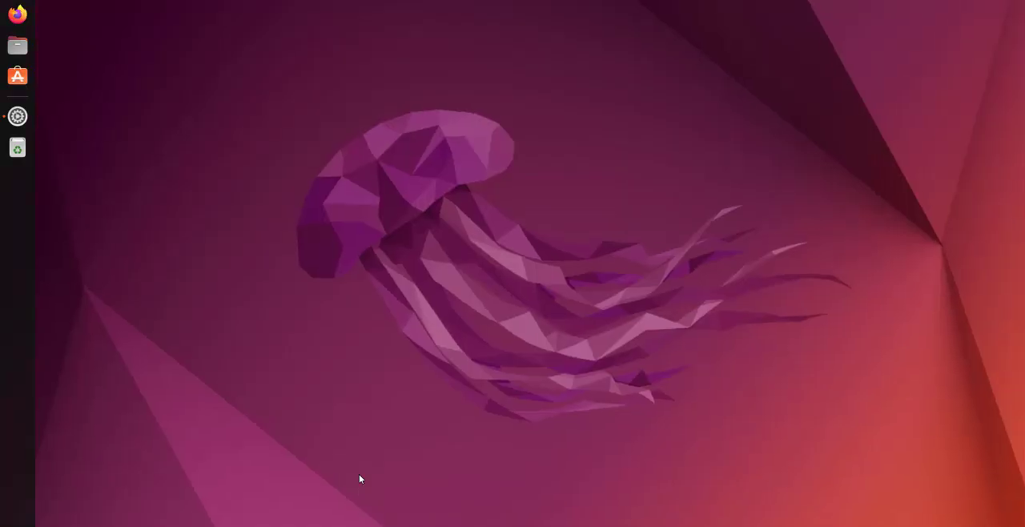
In a terminal, write 'sudo deluser --remove-home hadoopuser' without running it.
click(17, 115)
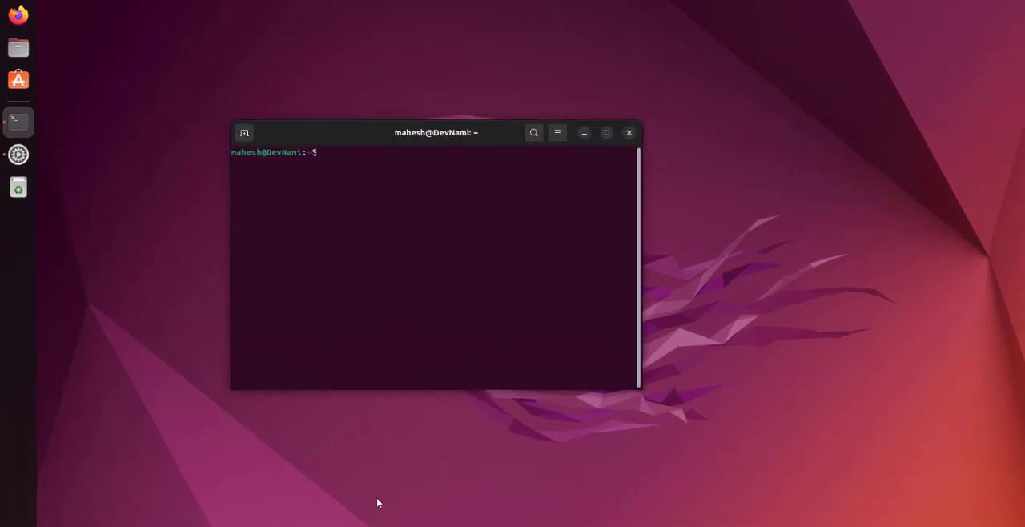
text(sudo d)
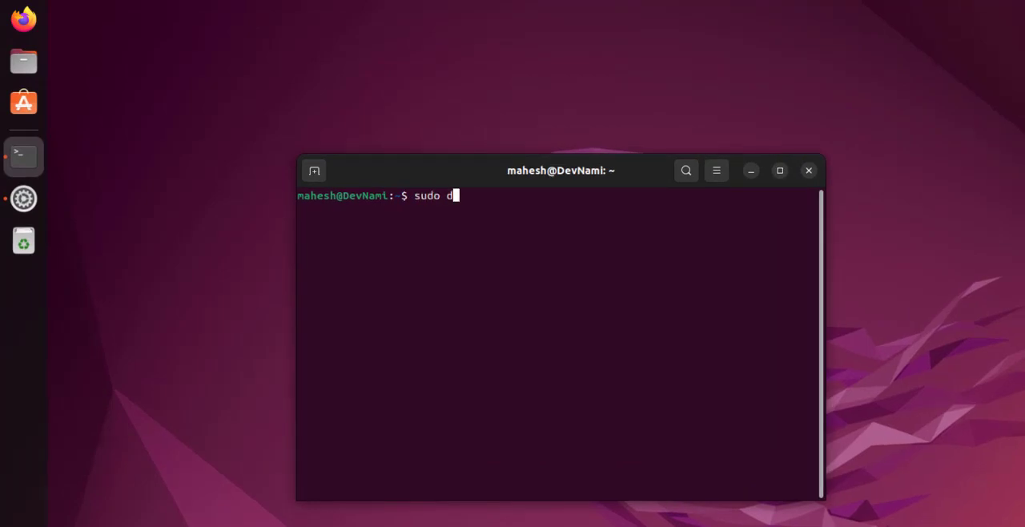
text(eluser --remov)
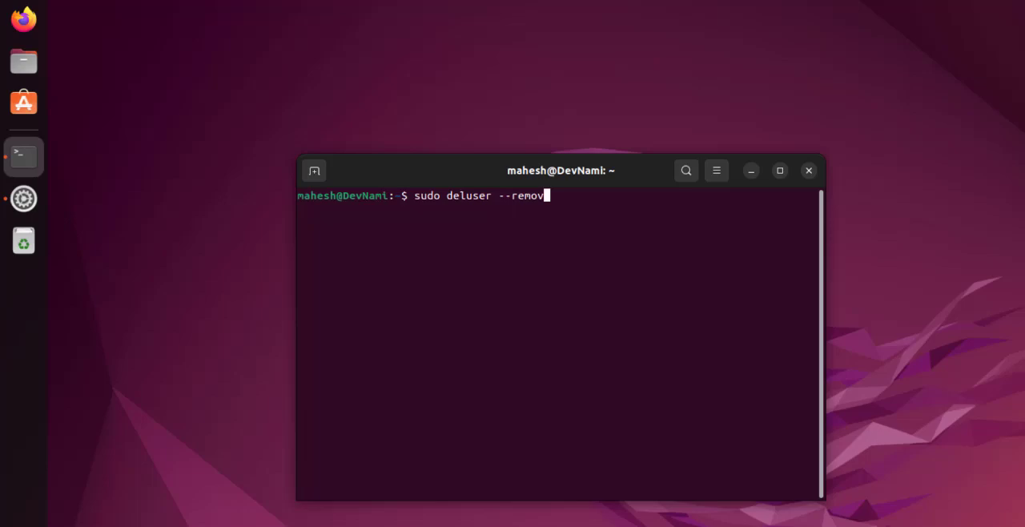
text(e-h)
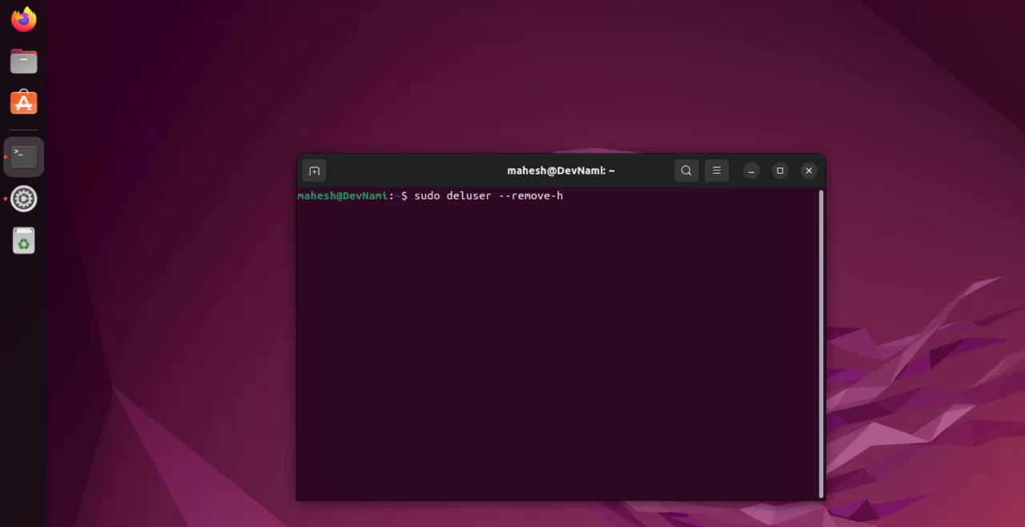
text(ome)
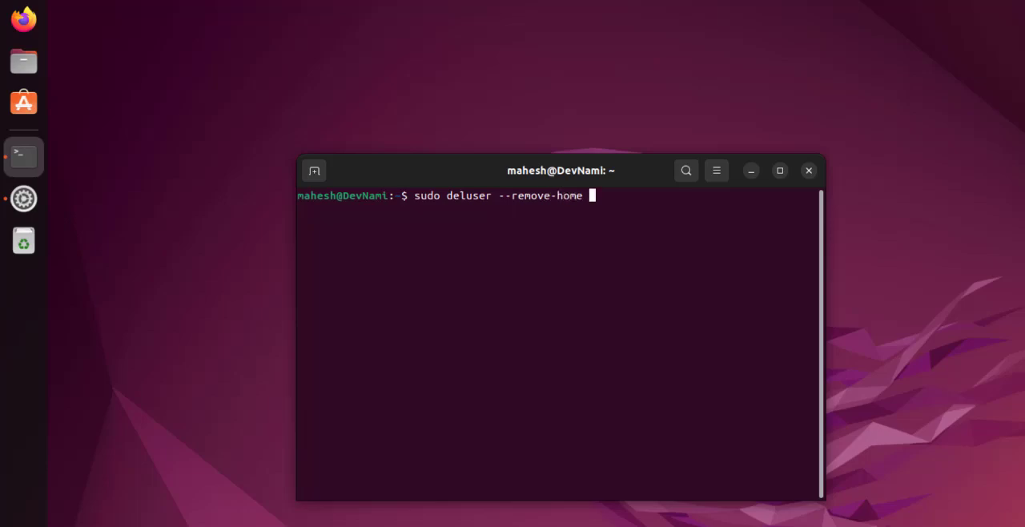
text(hadoopus)
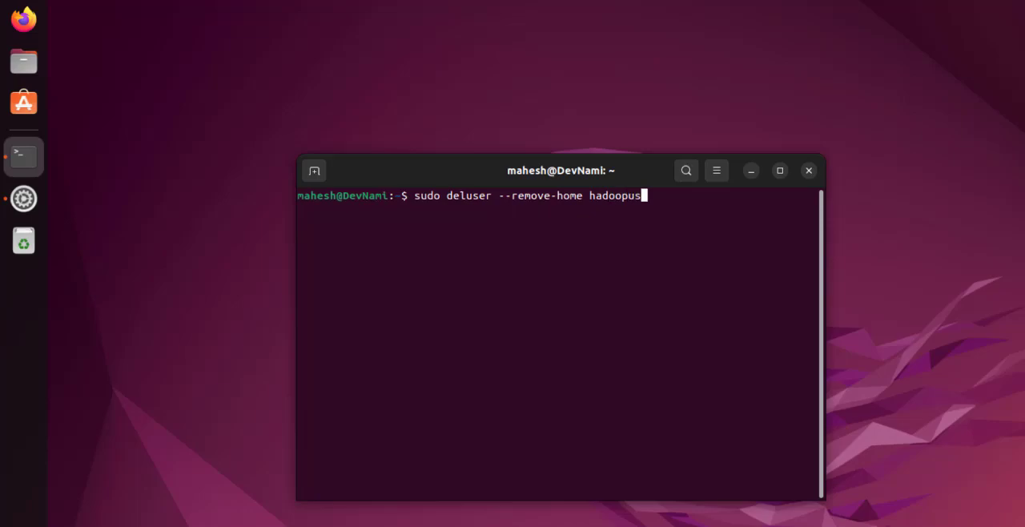
text(er)
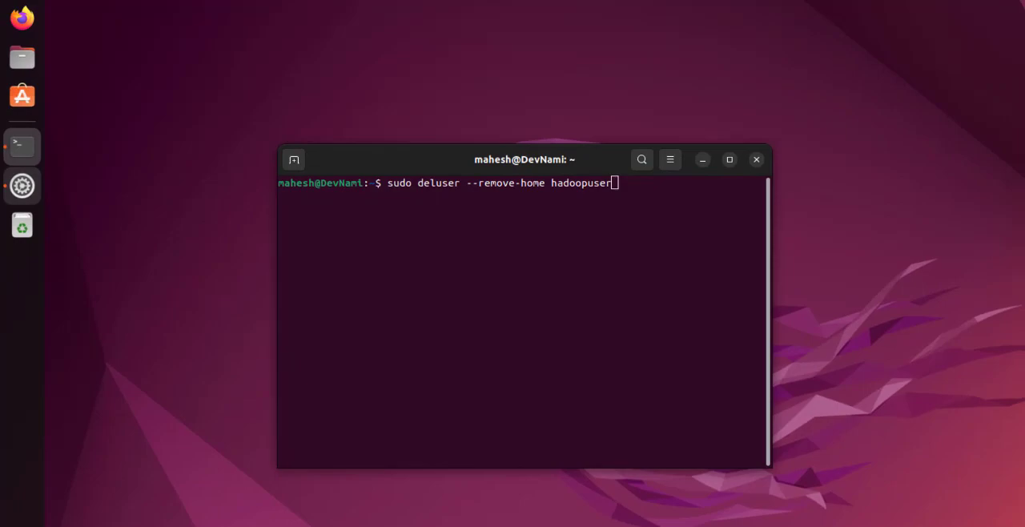
Add a standard account 'test' that sets its password at next login.
click(623, 42)
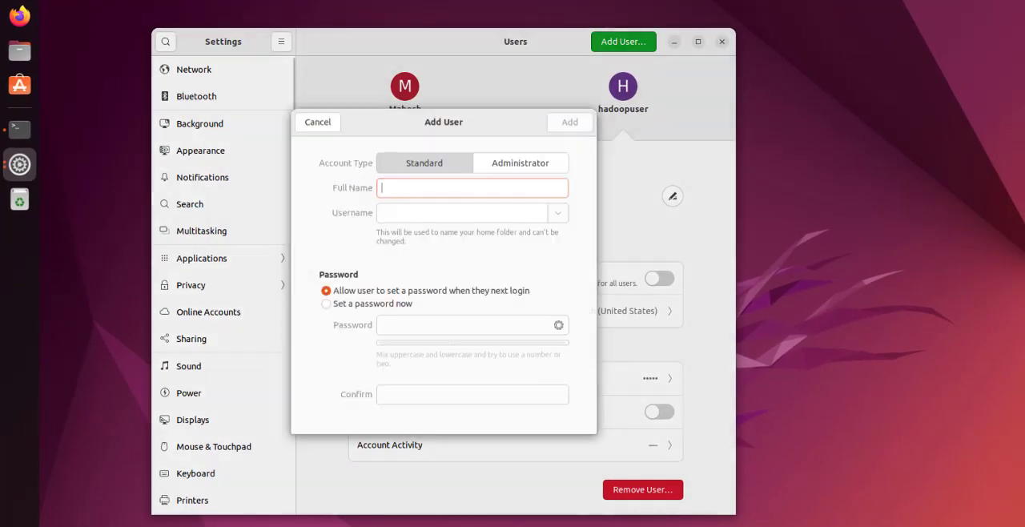
text(test)
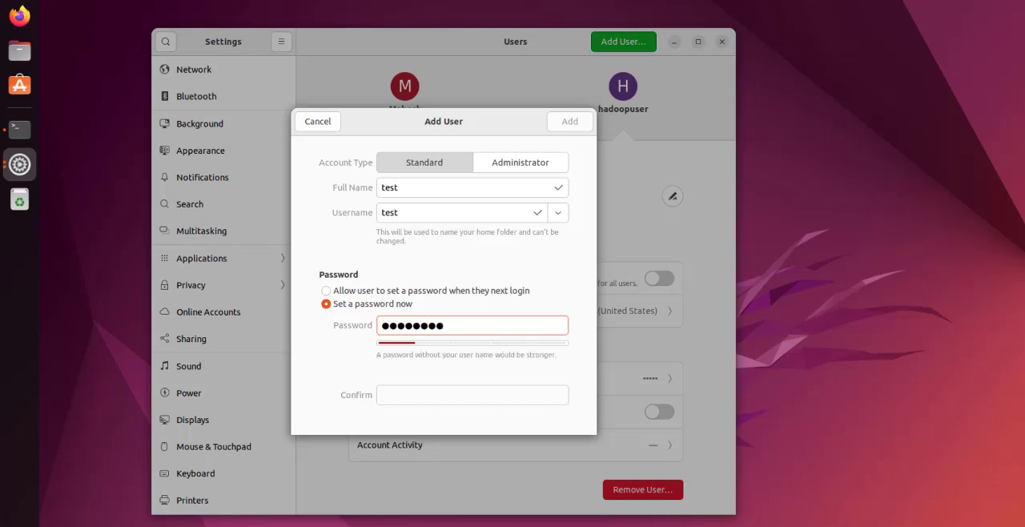
click(326, 290)
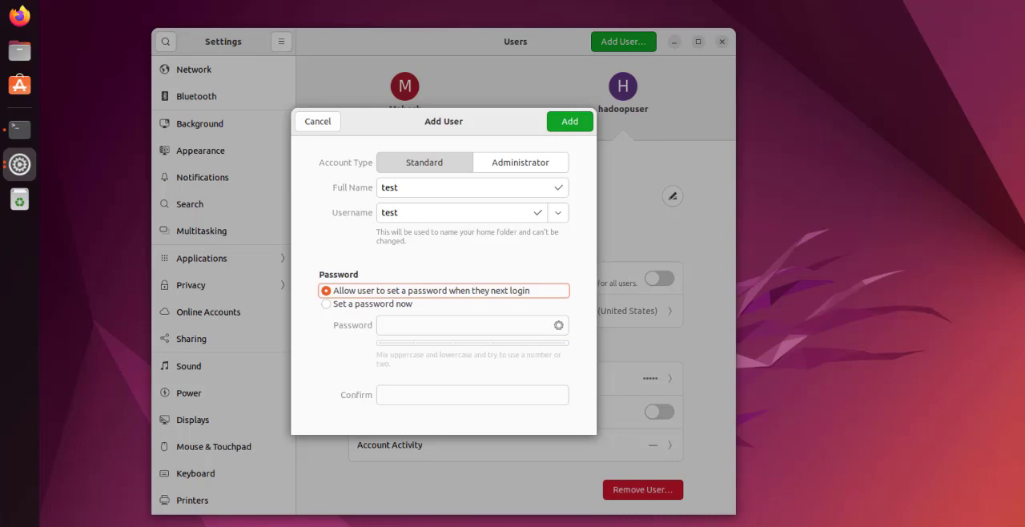
click(570, 122)
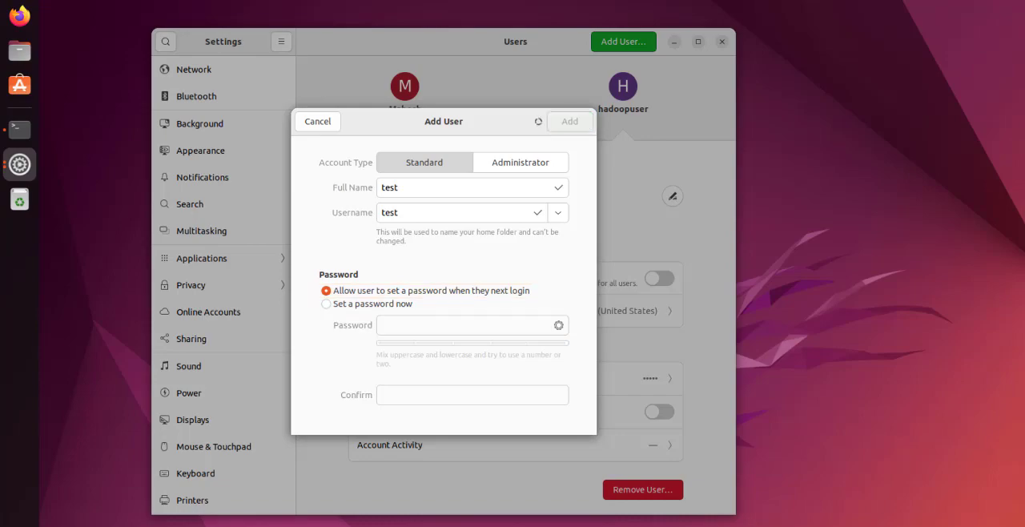
click(570, 121)
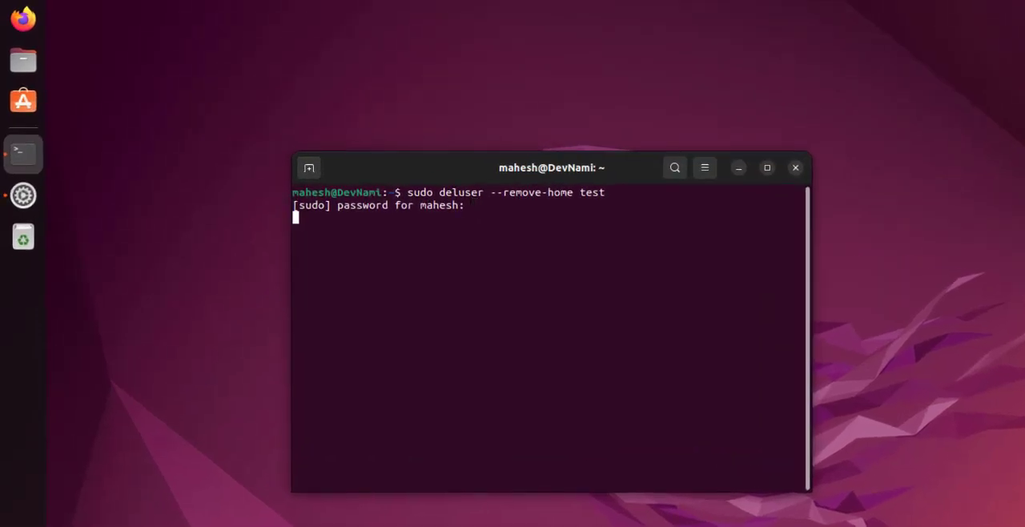
Submit the sudo password so 'deluser --remove-home test' deletes the test account.
key(Enter)
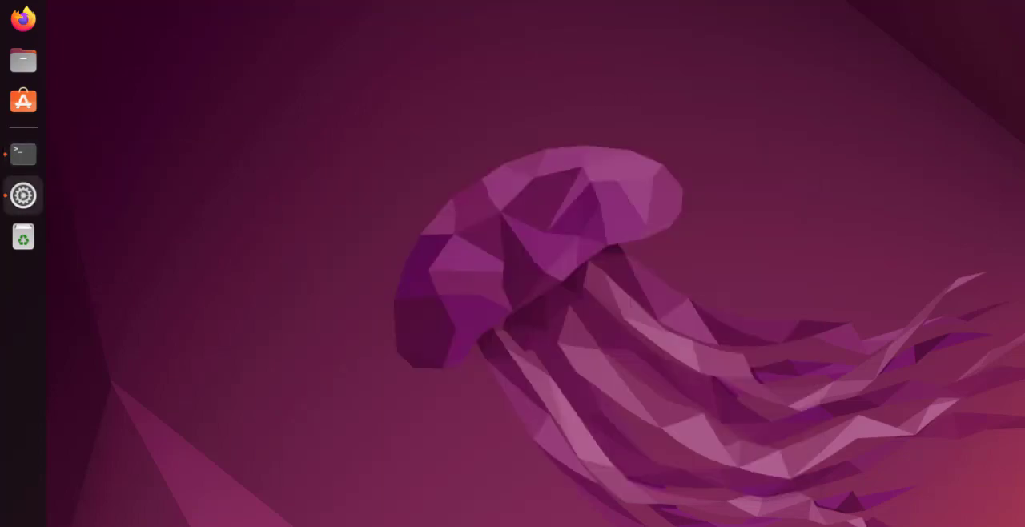
Remove hadoopuser in Settings so only Mahesh is listed, then close Settings.
click(22, 196)
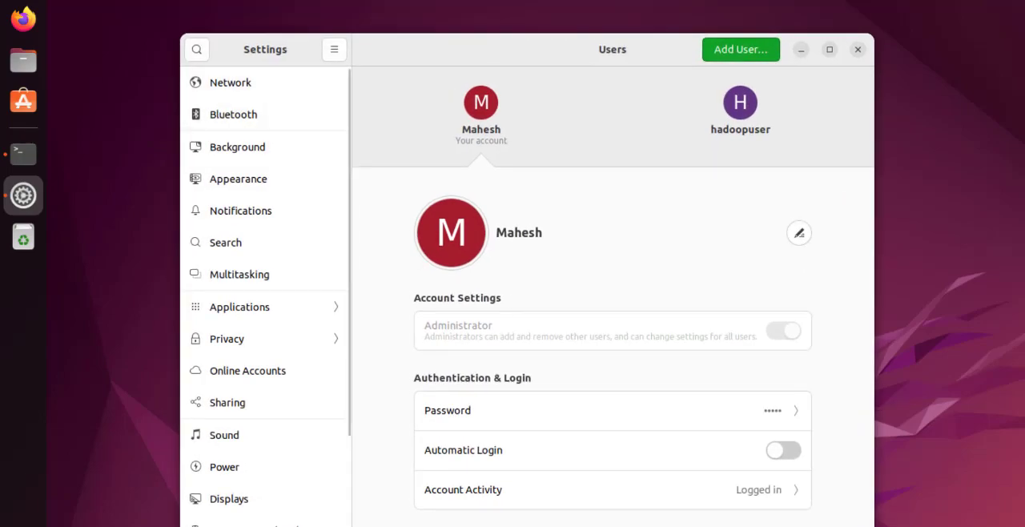
click(739, 109)
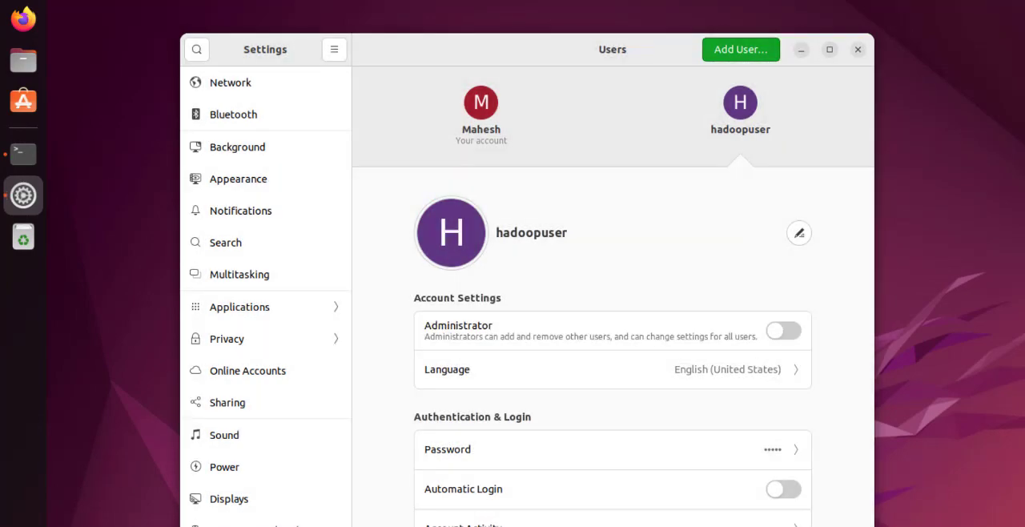
click(480, 109)
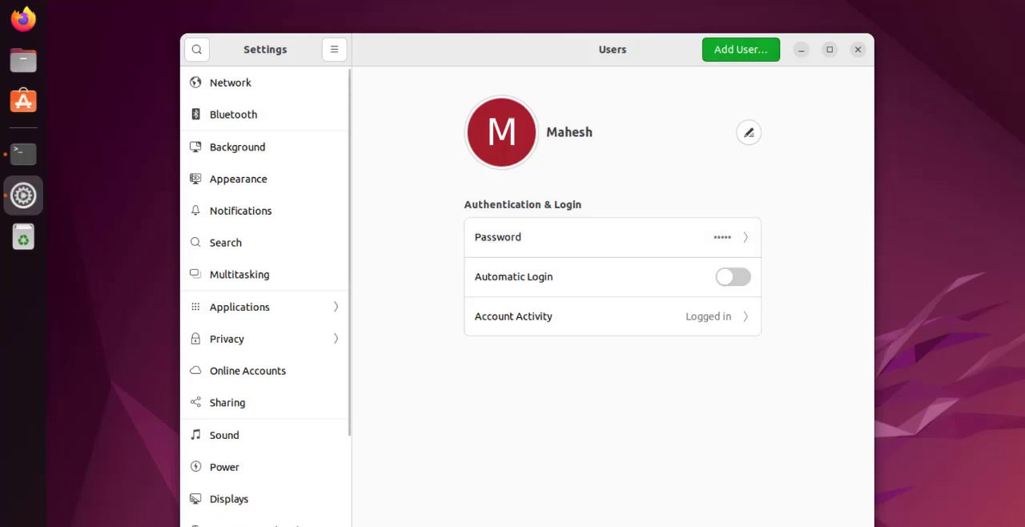
click(740, 48)
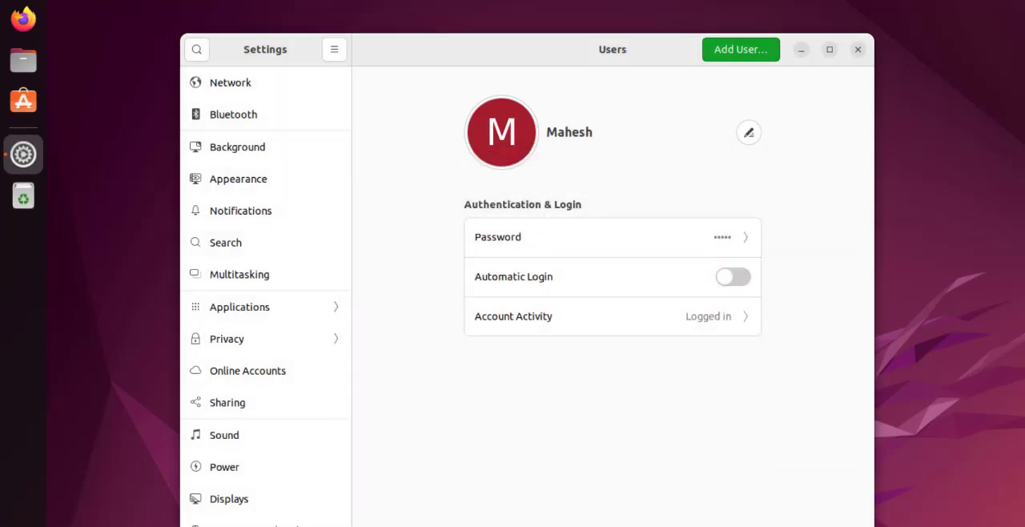
click(858, 48)
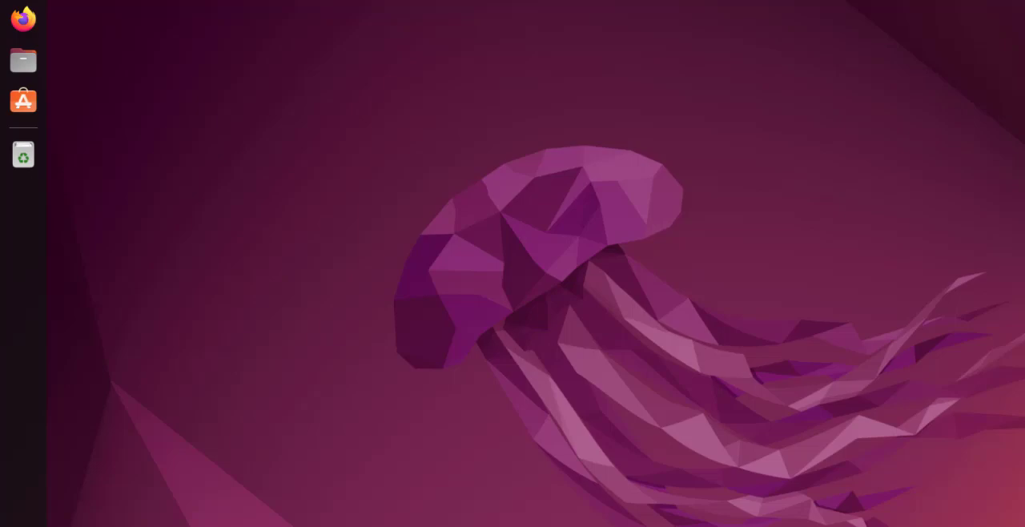